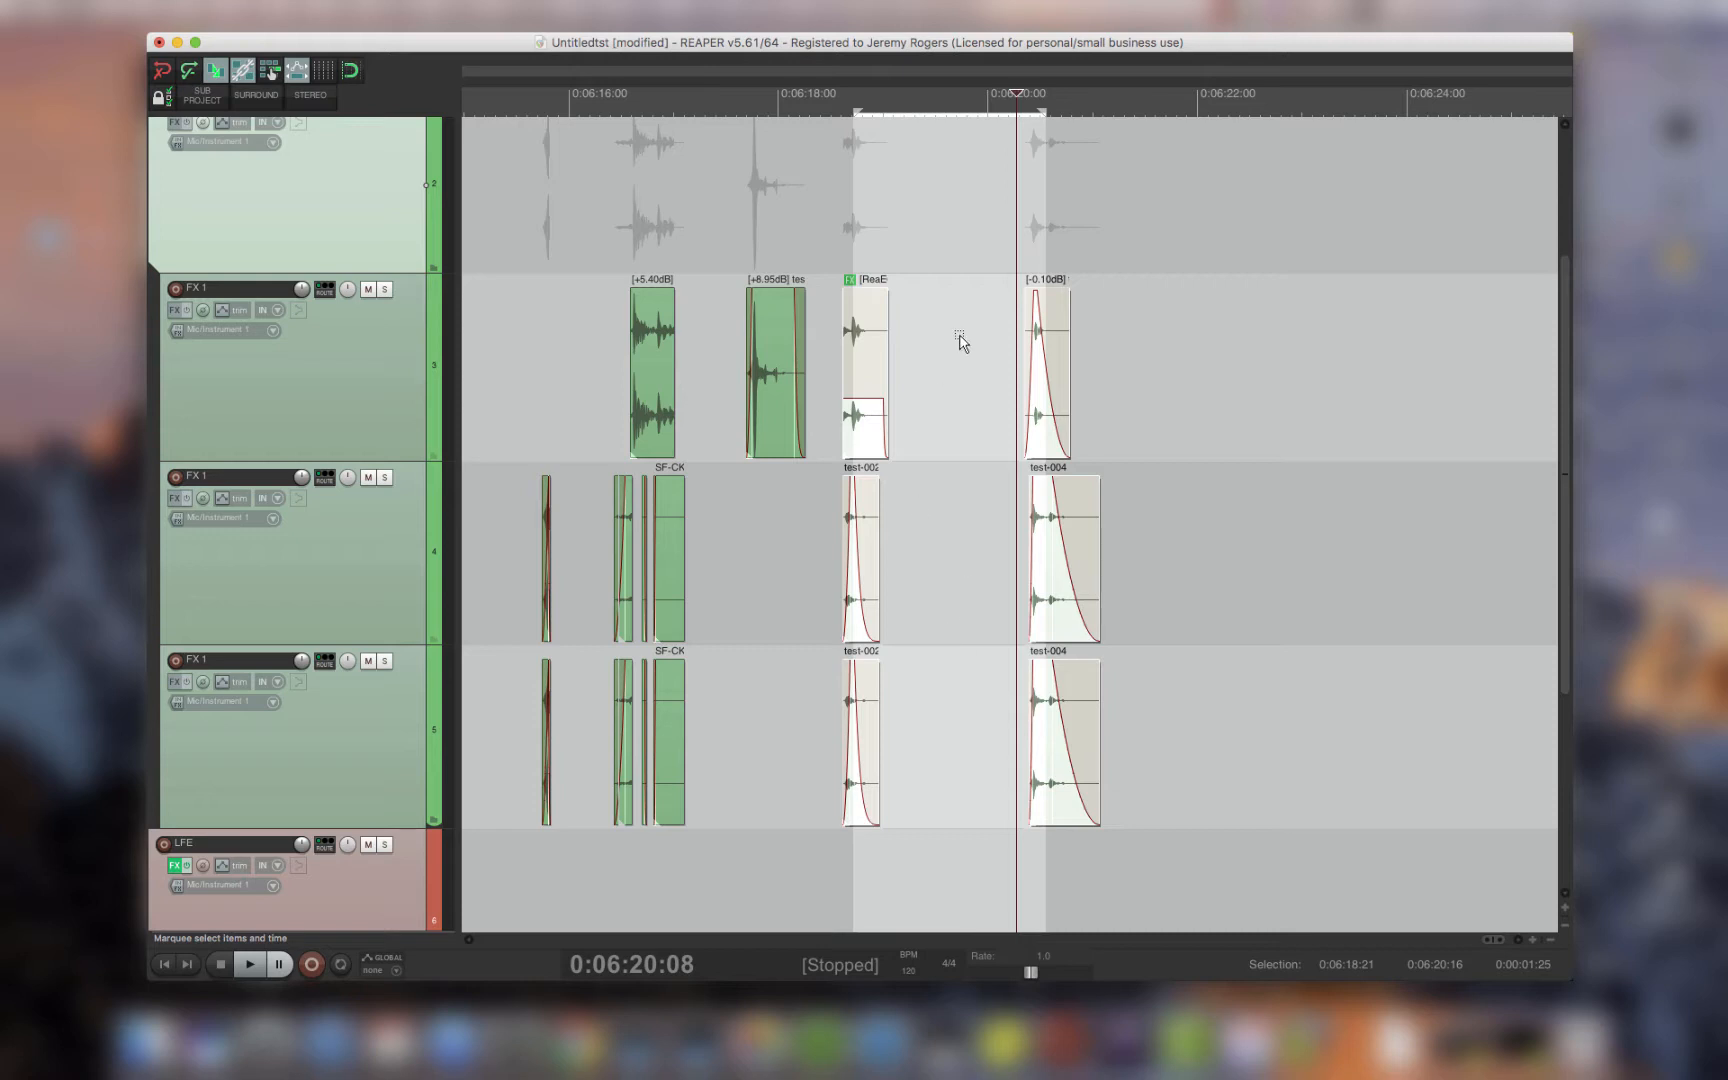
mouse_move(1078, 452)
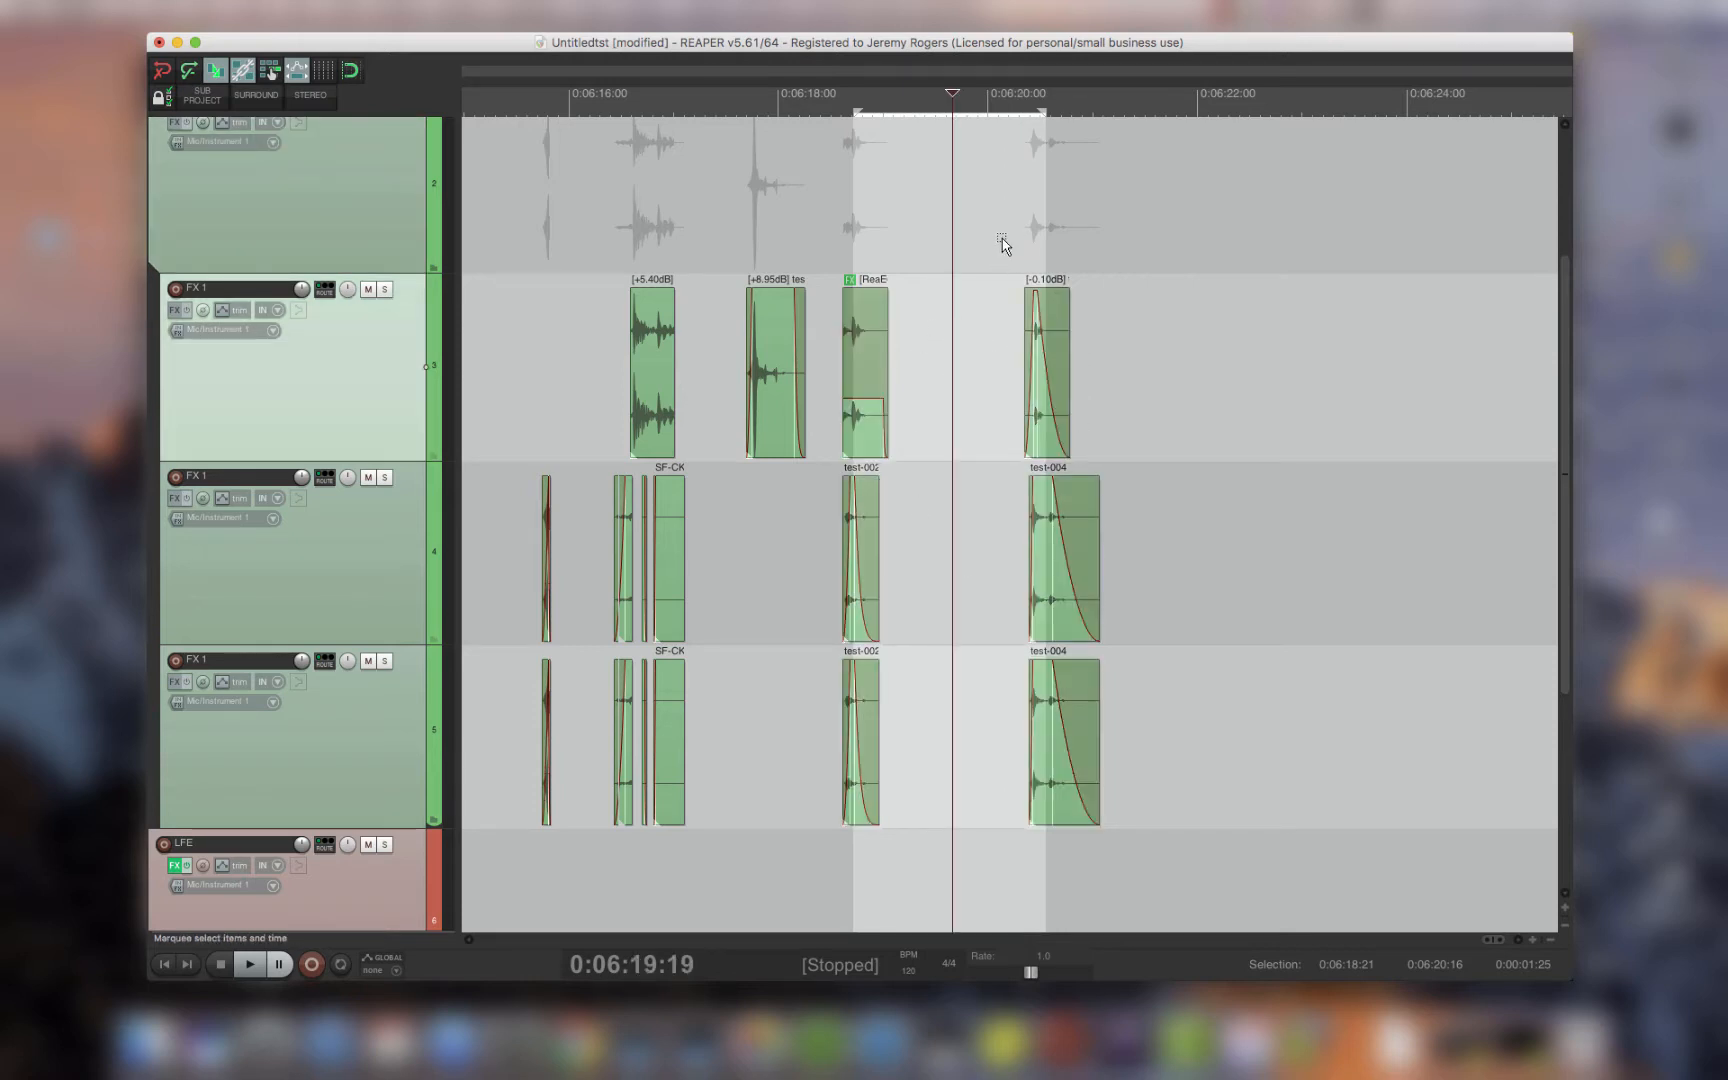
Step: Marquee-drag across the three test-004 clips at 0:06:20 on tracks 3–5, selecting them and their time range
drag(1047, 557, 1089, 526)
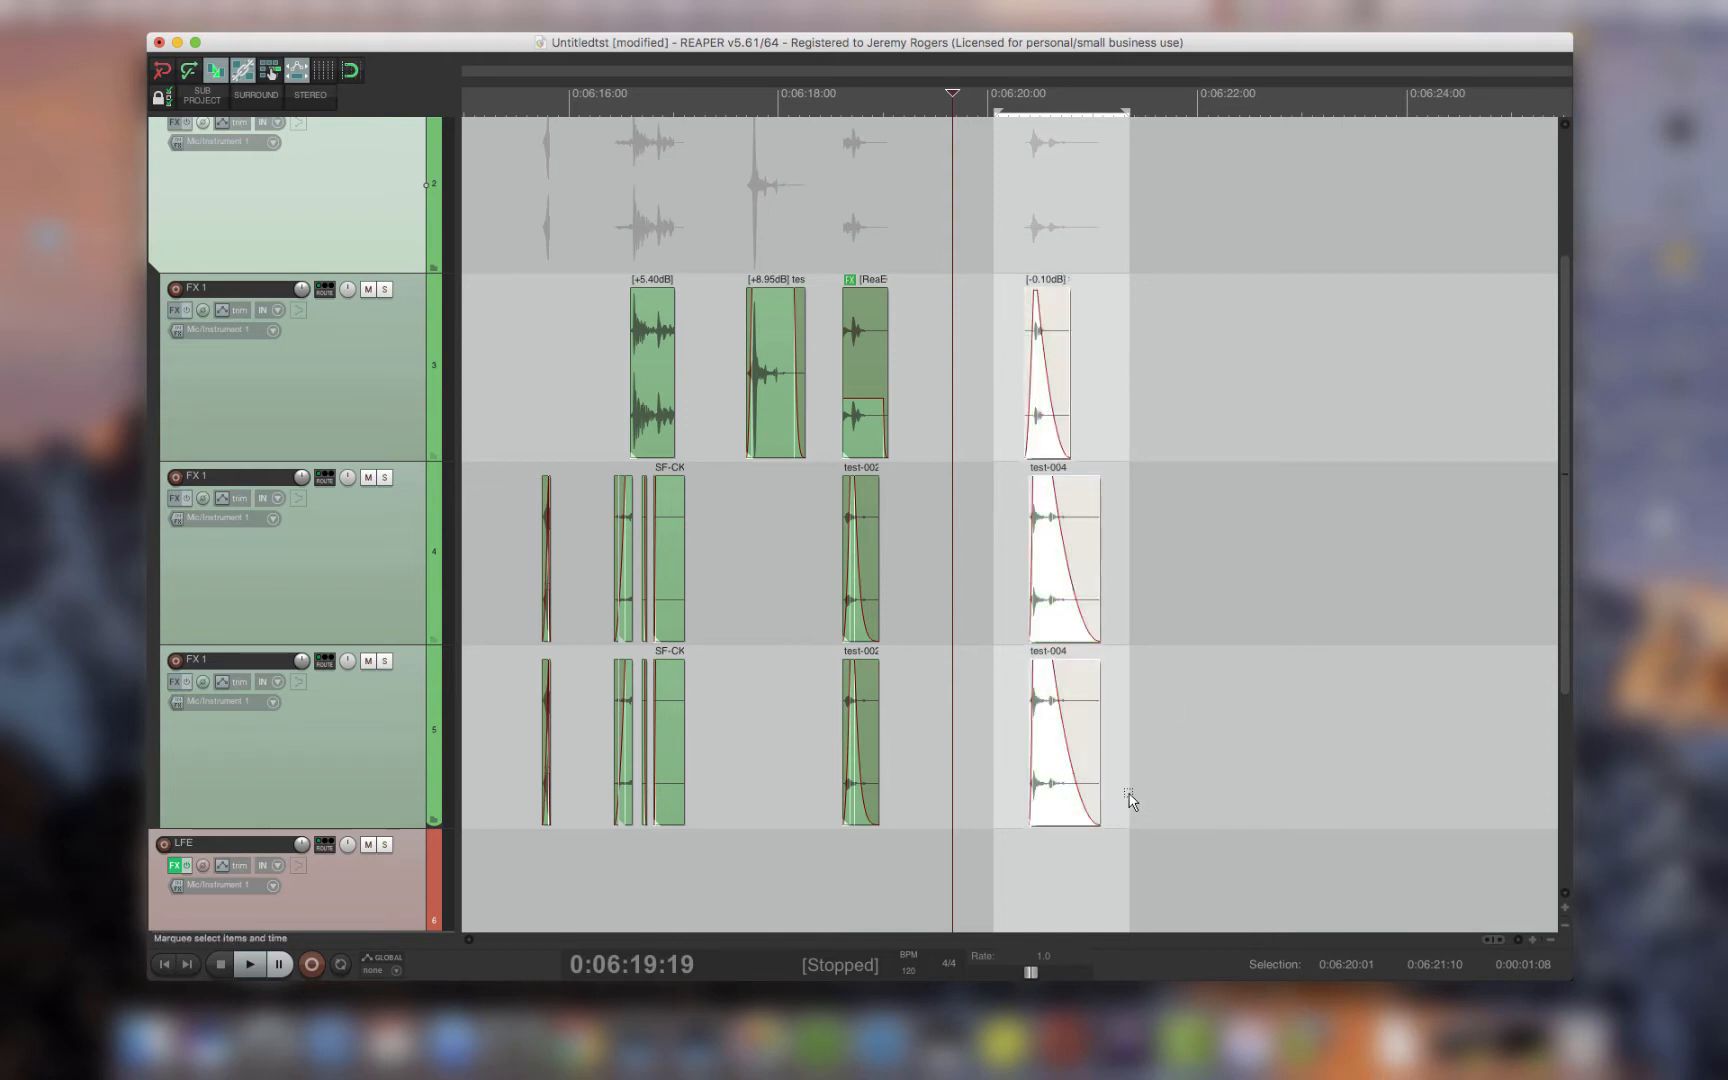
mouse_move(1041, 226)
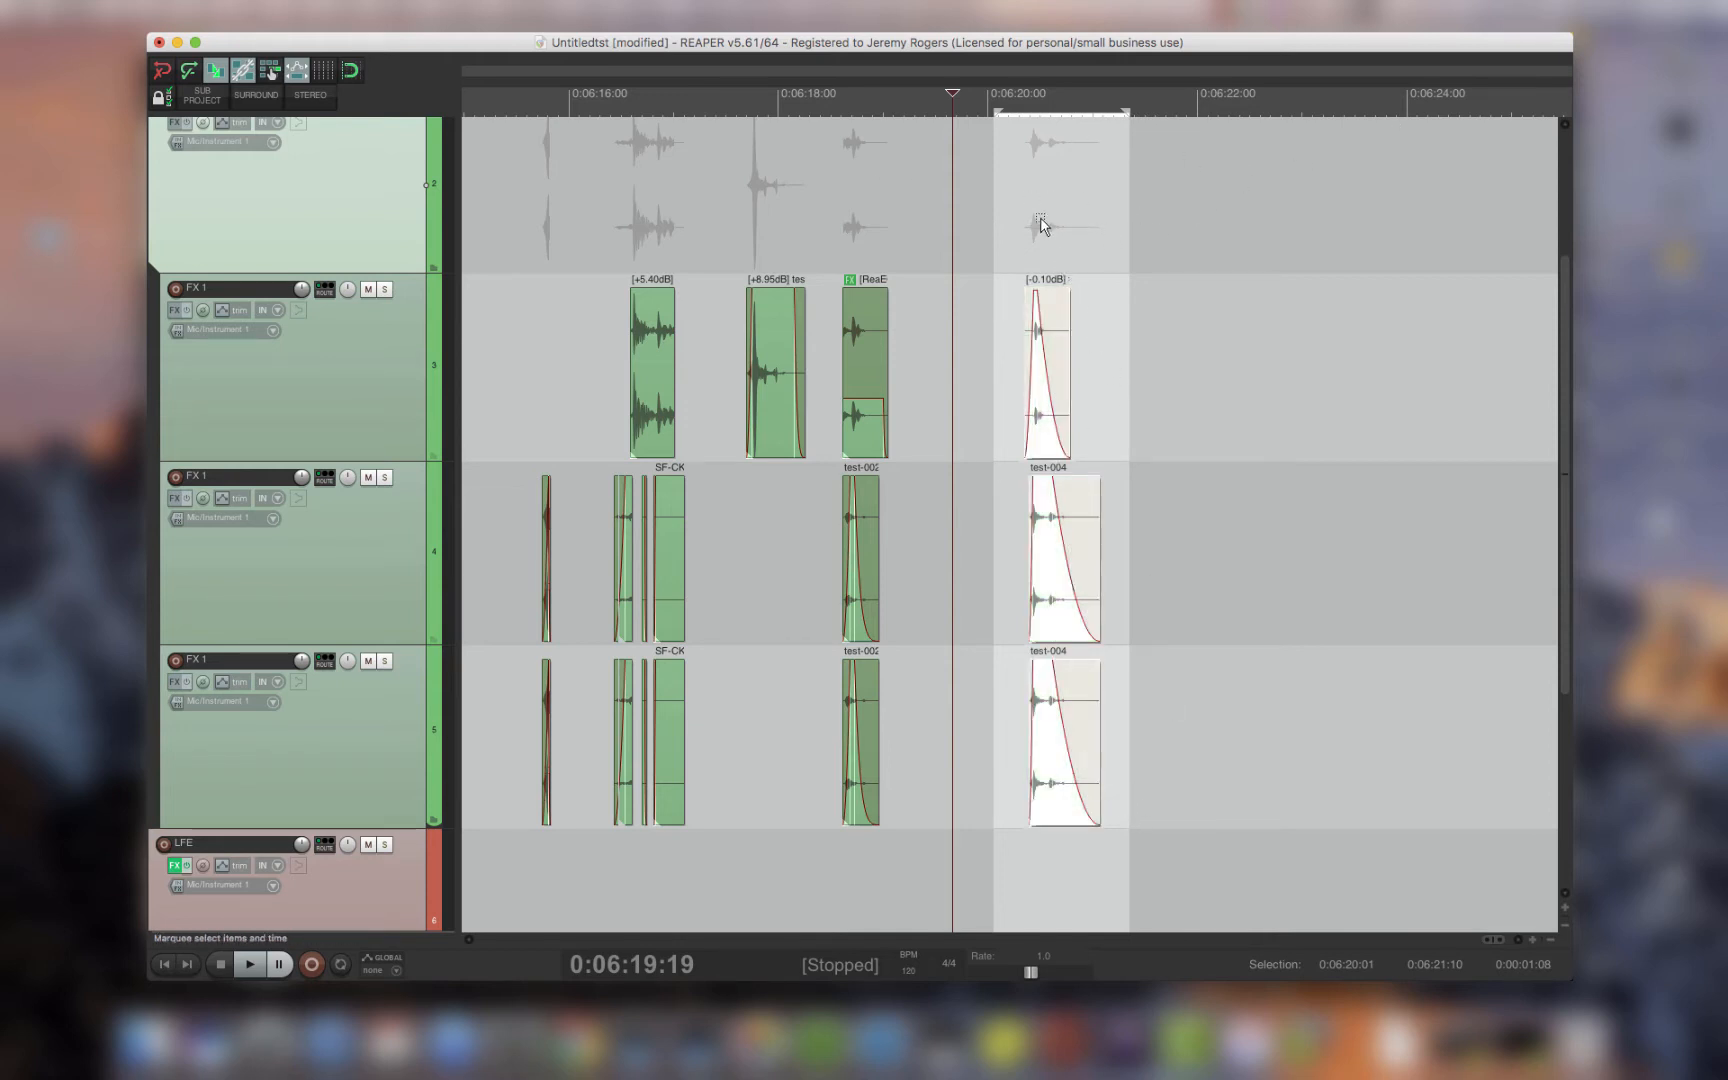